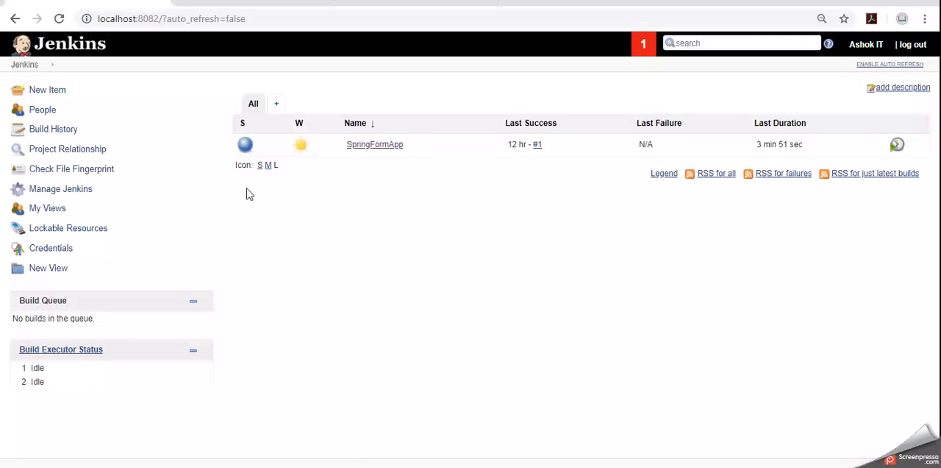
mouse_move(506, 281)
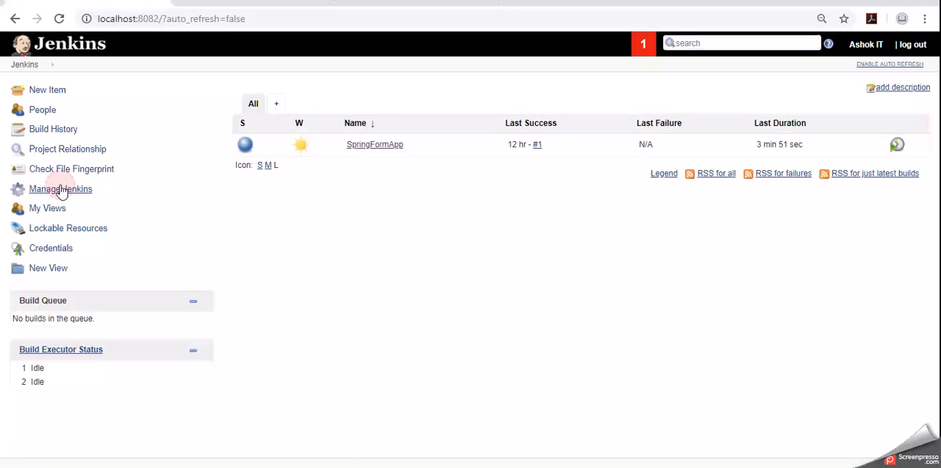
Step: Open Manage Jenkins and browse its options, including the Maven Integration dependency error
left_click(61, 189)
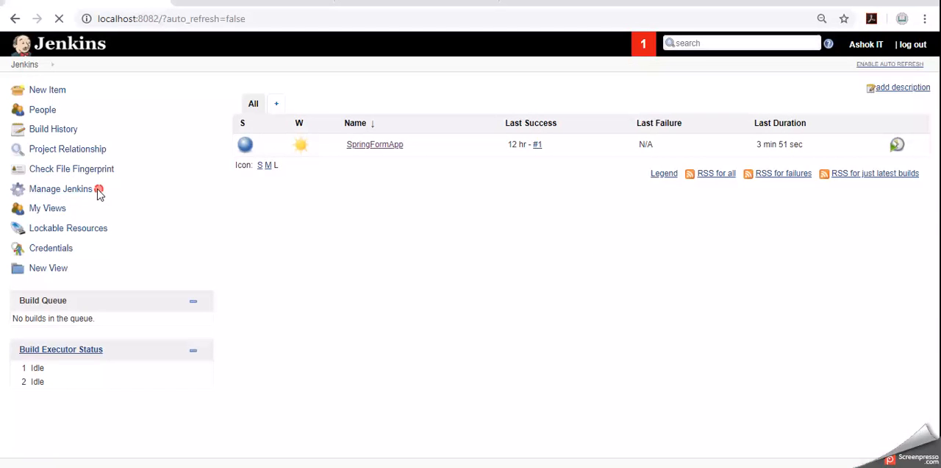
left_click(61, 189)
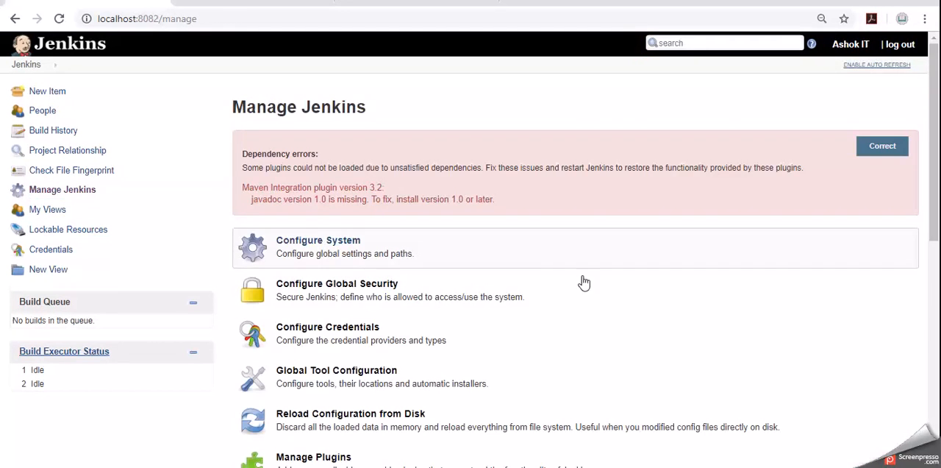
scroll("down", 3)
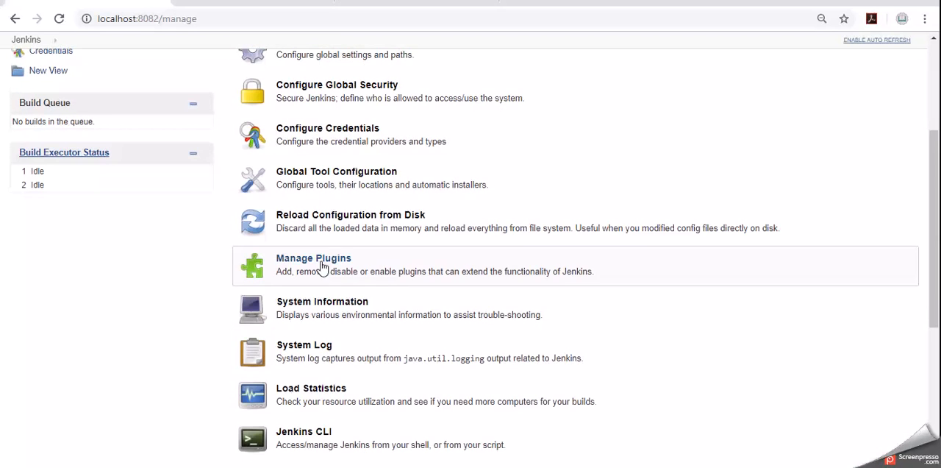
scroll("up", 3)
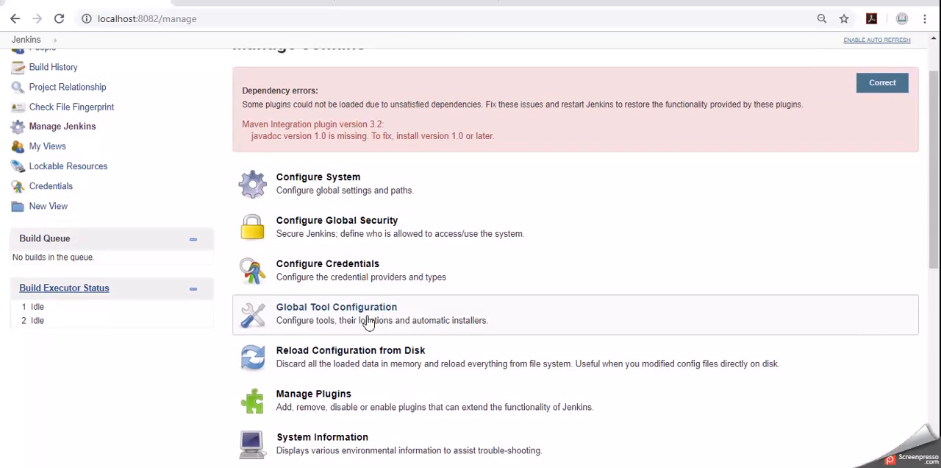
left_click(317, 176)
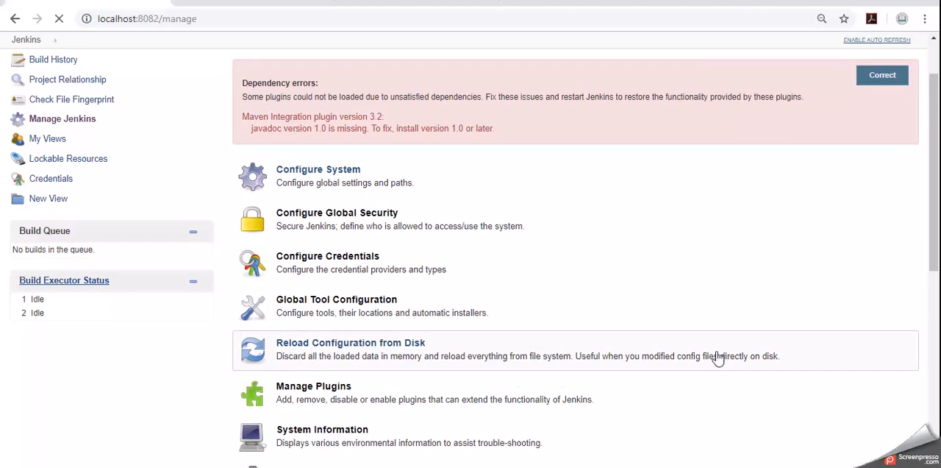
scroll("down", 3)
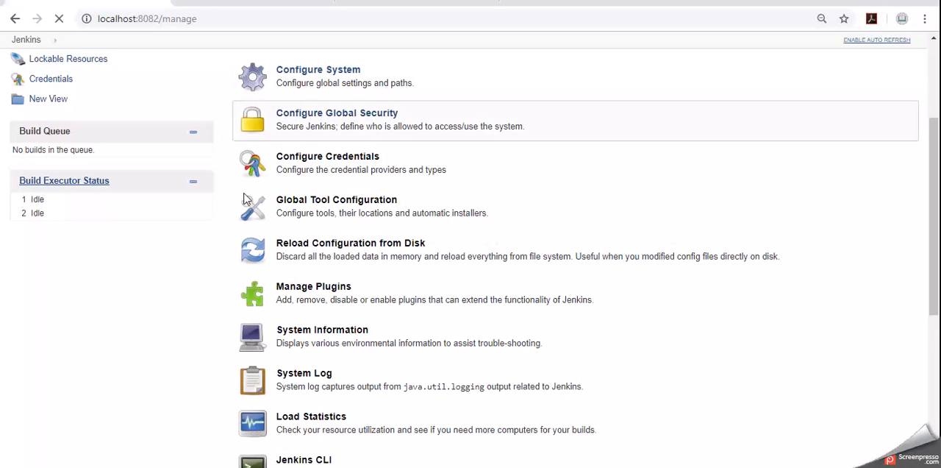
Step: Open Configure System and scroll down to the E-mail Notification section
left_click(318, 70)
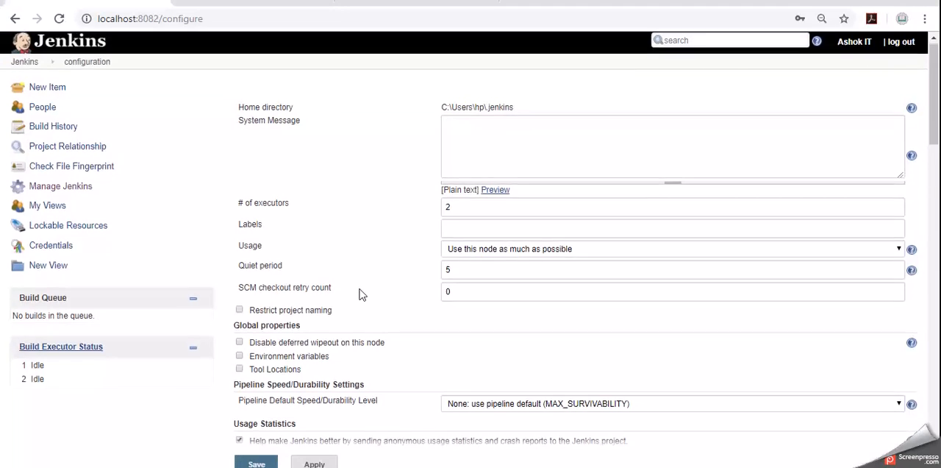
scroll("down", 3)
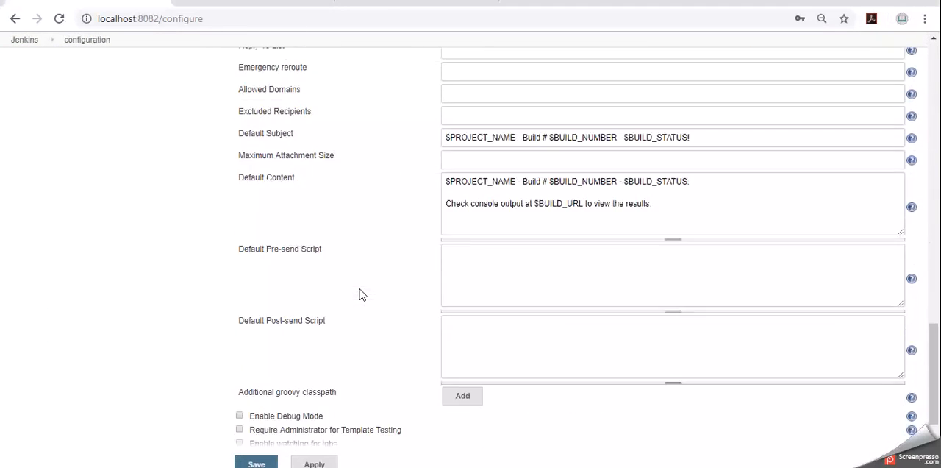
scroll("down", 3)
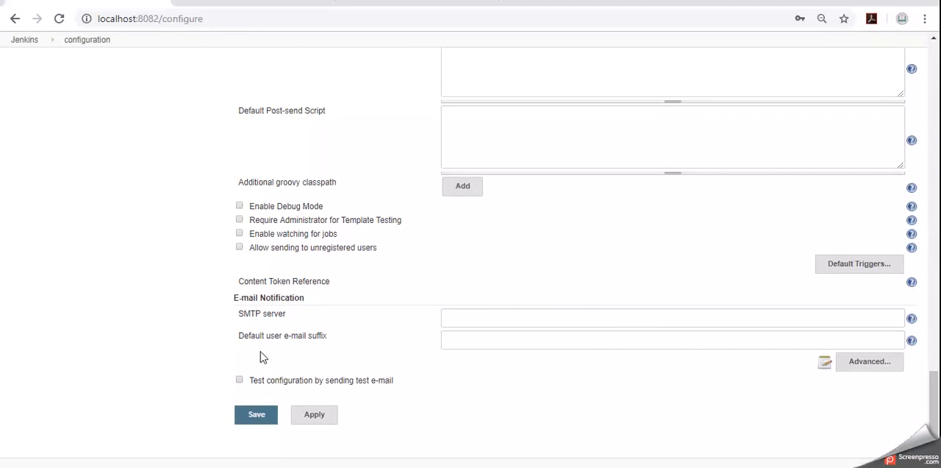
mouse_move(234, 297)
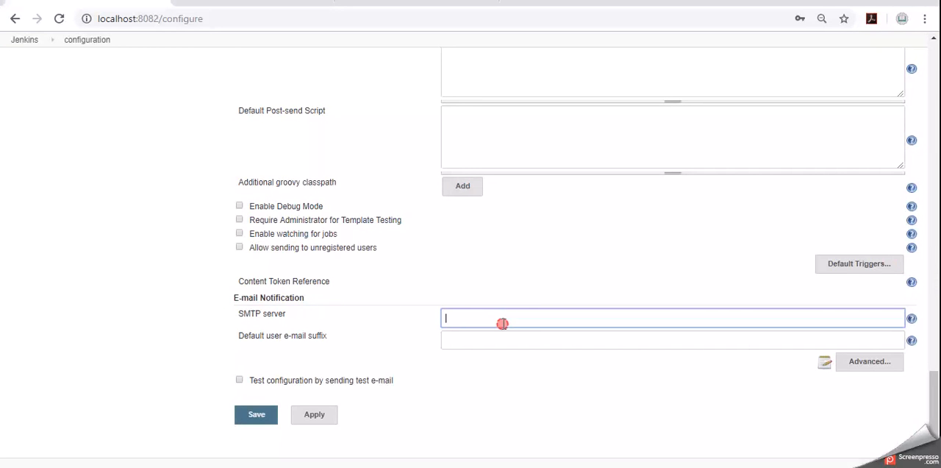
mouse_move(717, 392)
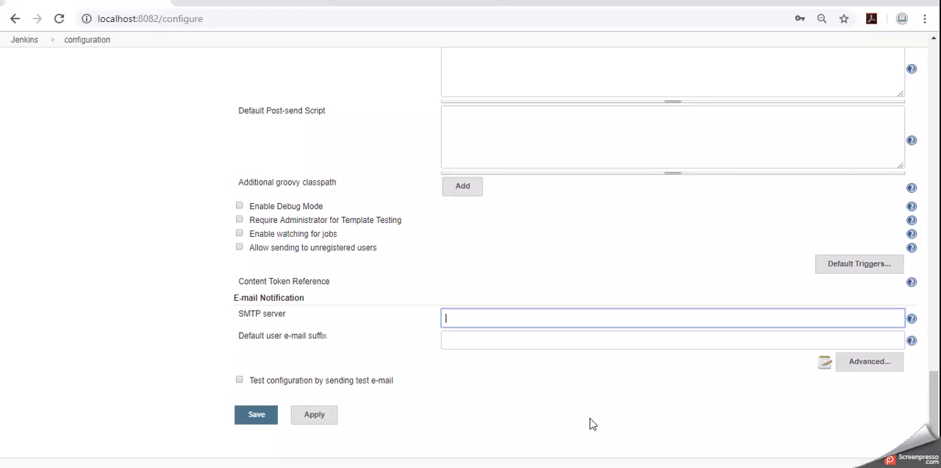
mouse_move(494, 389)
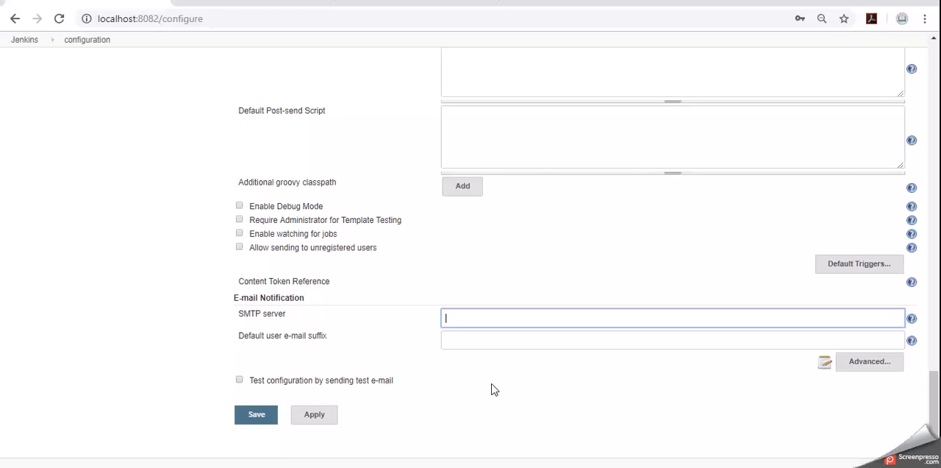
mouse_move(281, 72)
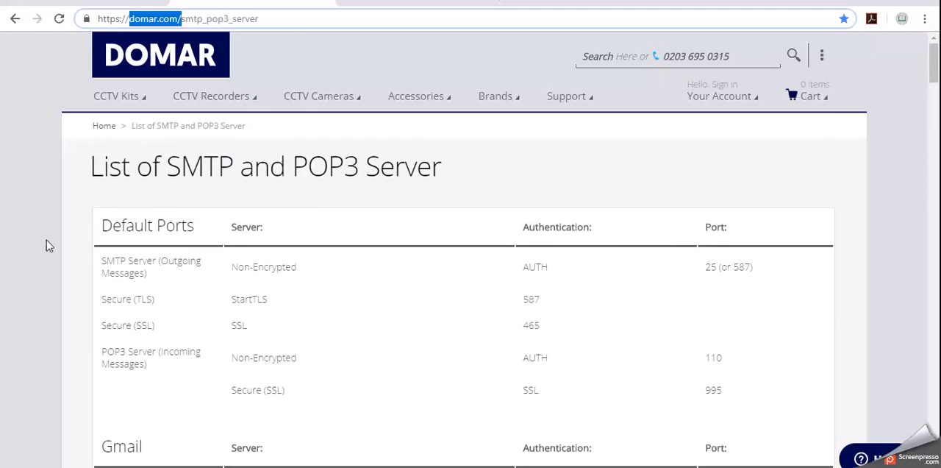
Step: Look up Gmail's SMTP details (smtp.gmail.com, SSL port 465) in the domar.com server list
scroll("down", 3)
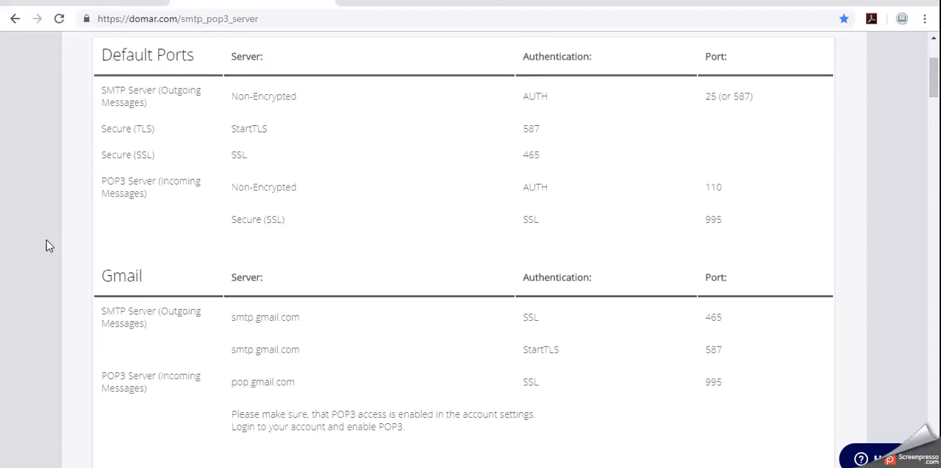
scroll("down", 3)
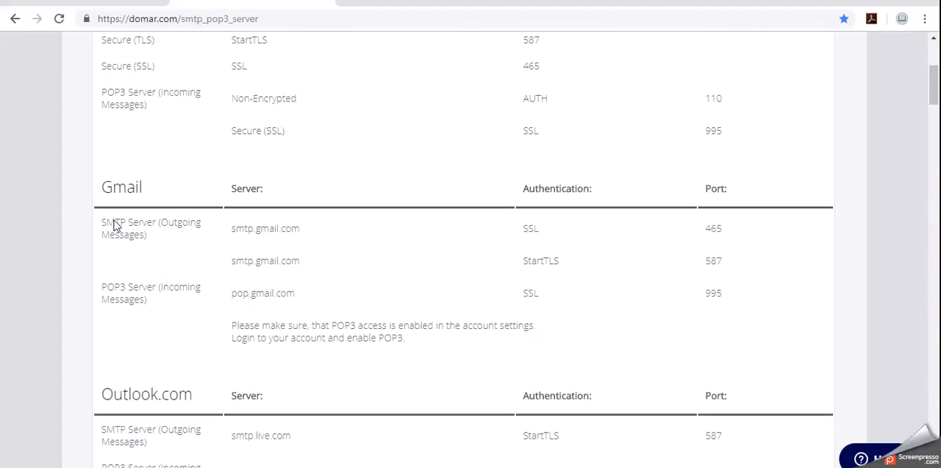
left_click(246, 228)
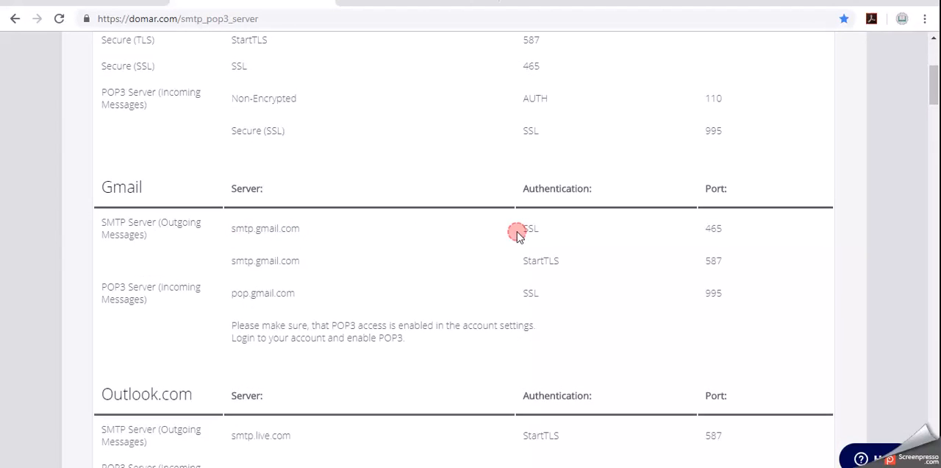
double_click(712, 228)
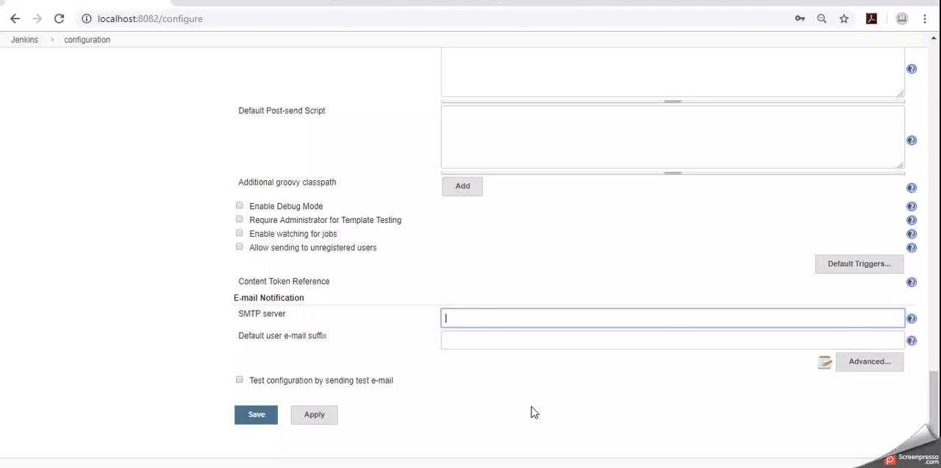
mouse_move(877, 379)
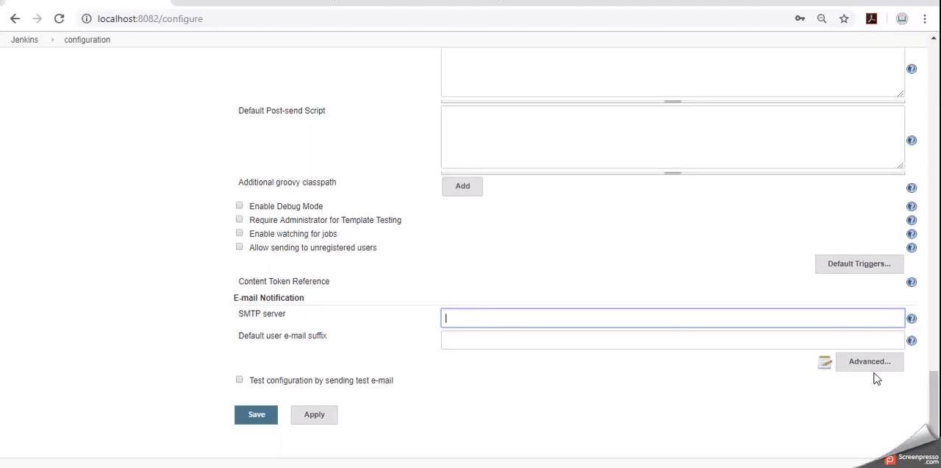
left_click(868, 361)
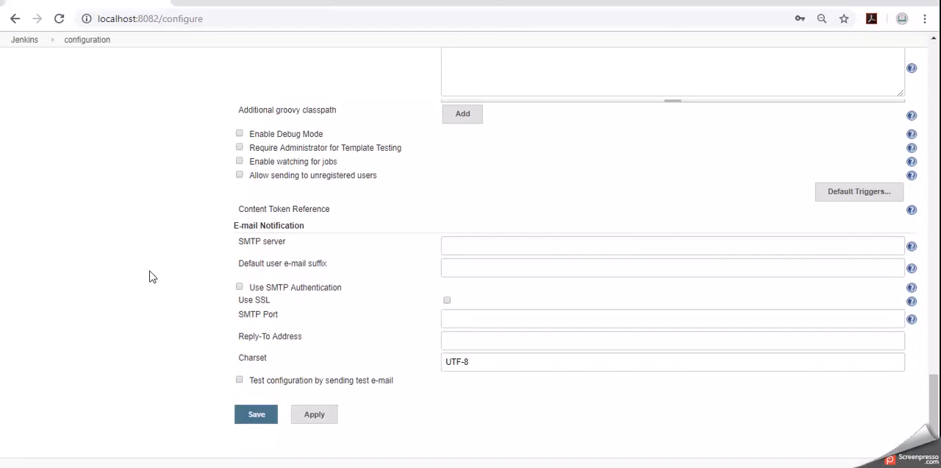
left_click(671, 246)
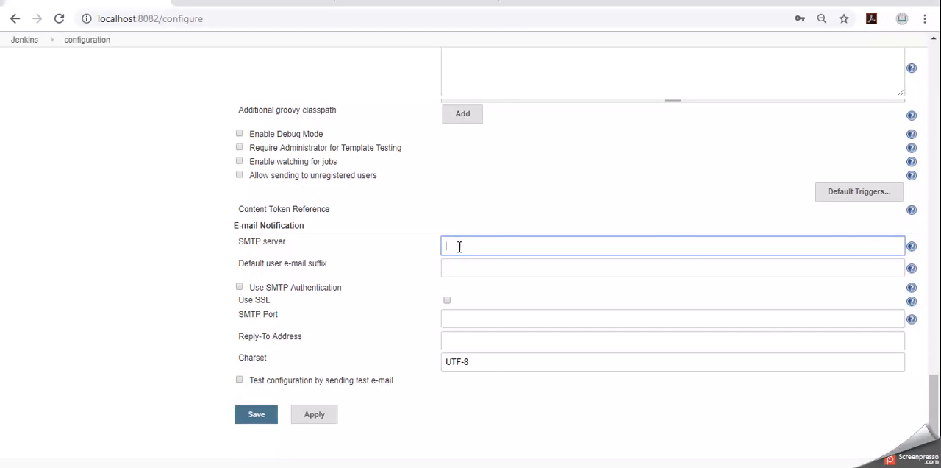
type("smtp.gmal")
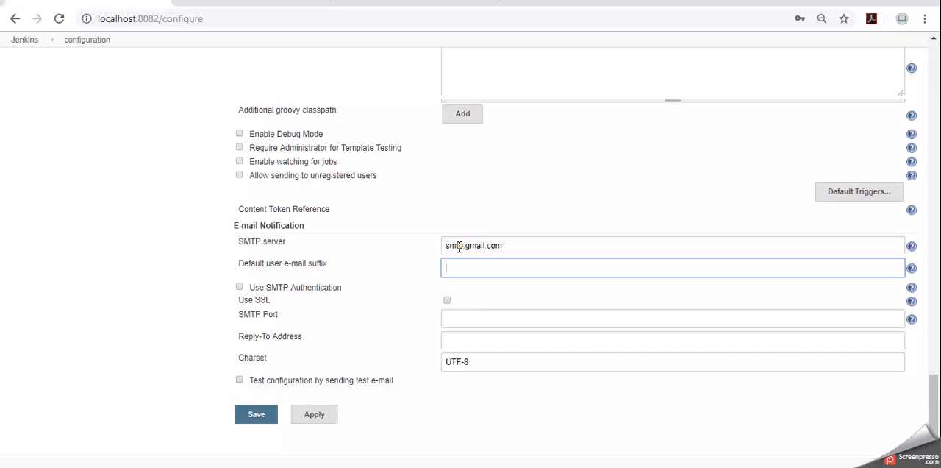
type("@gmail.com")
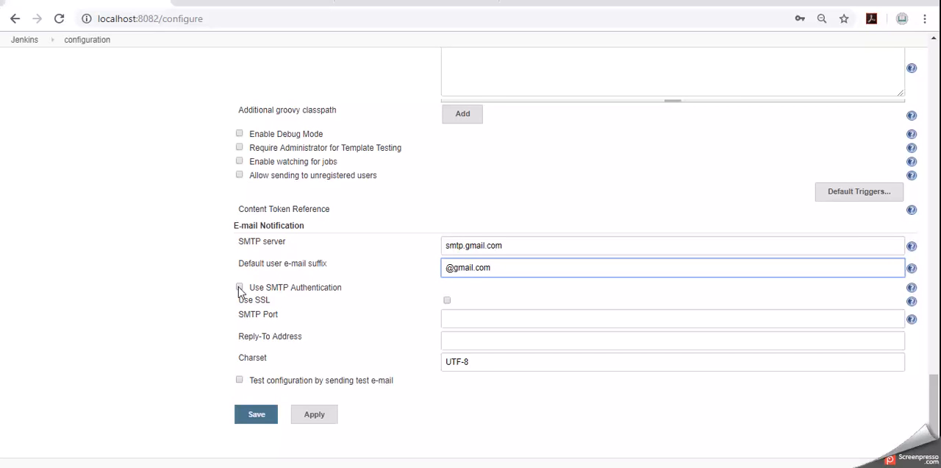
Step: Enable SMTP authentication and enter the Gmail user name and password
left_click(239, 286)
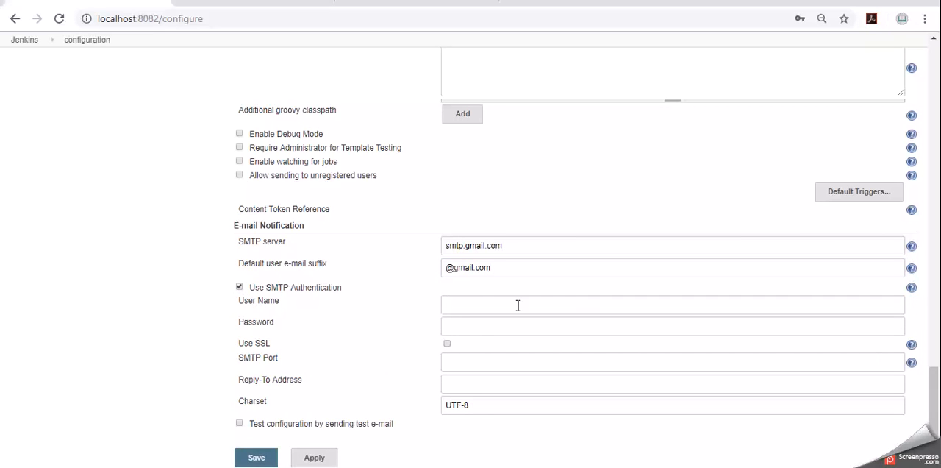
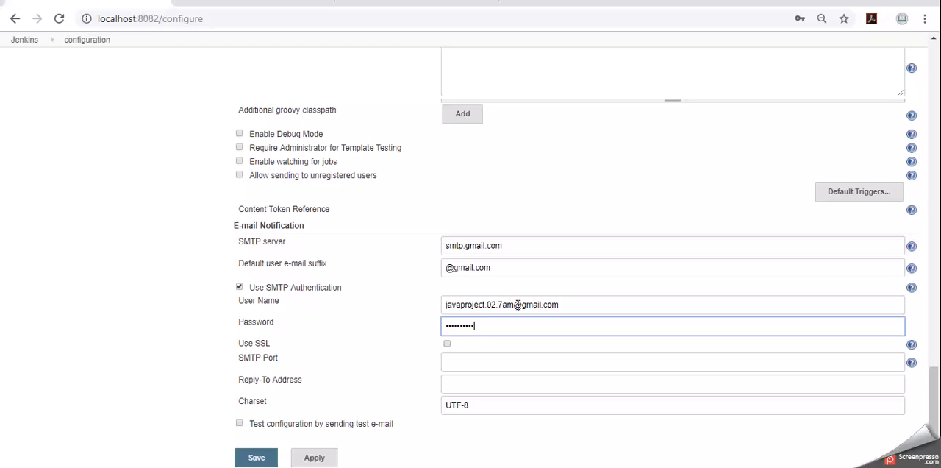
type("•••")
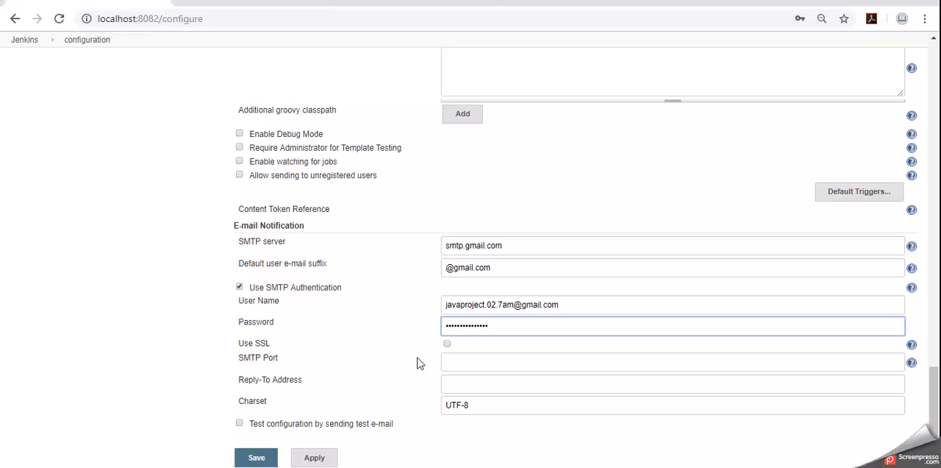
left_click(447, 344)
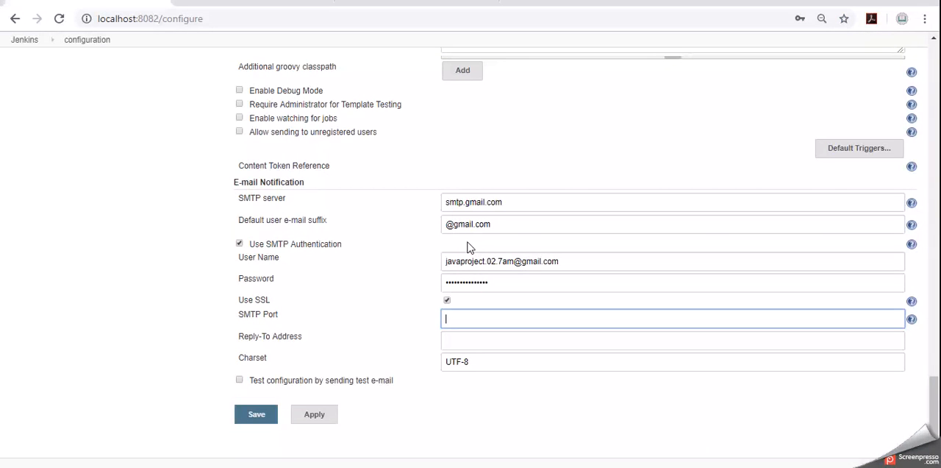
type("465")
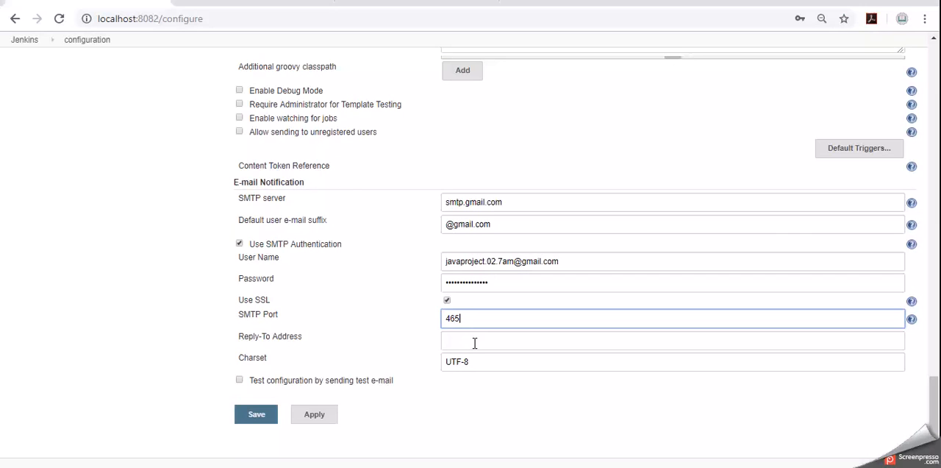
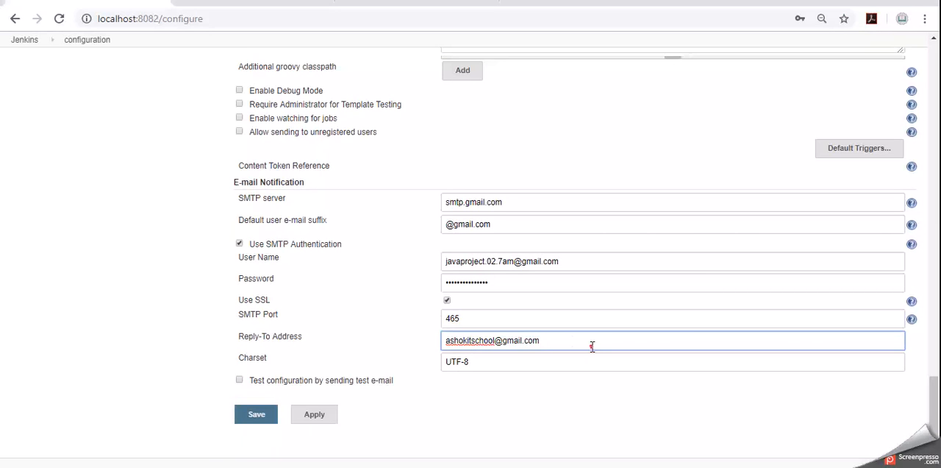
mouse_move(149, 264)
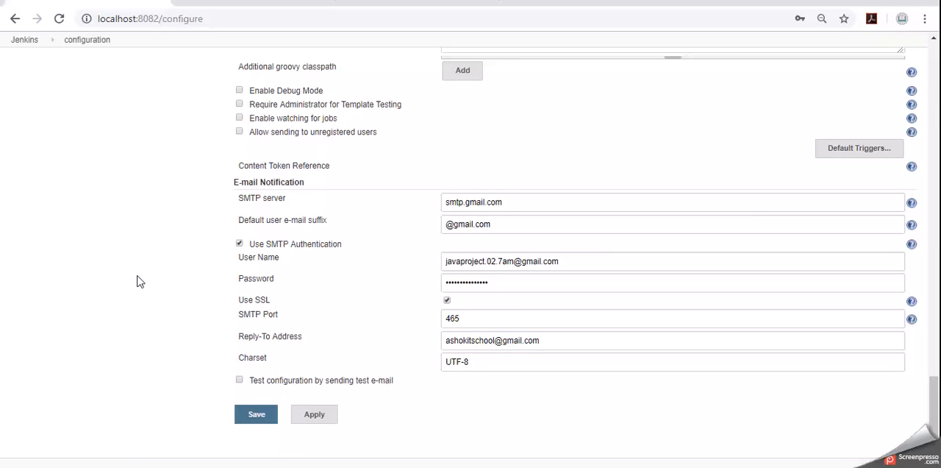
mouse_move(272, 386)
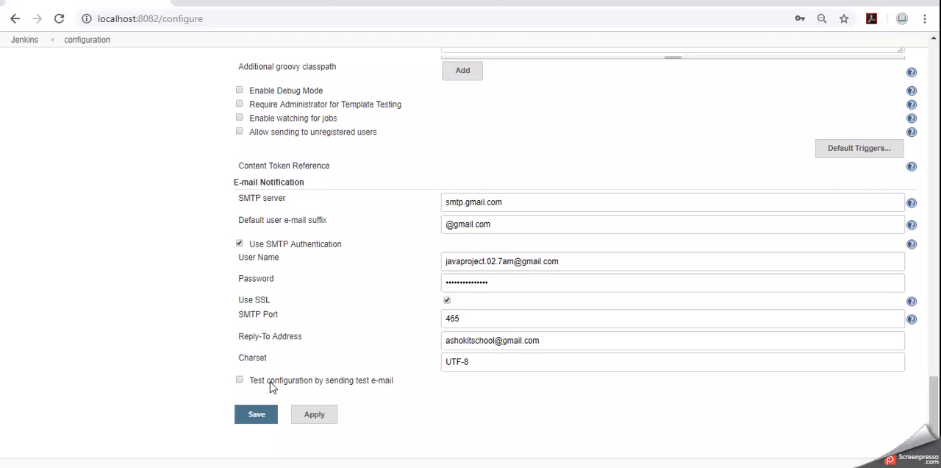
Step: Enable sending a test e-mail, enter the Gmail recipient, and run Test configuration
left_click(239, 380)
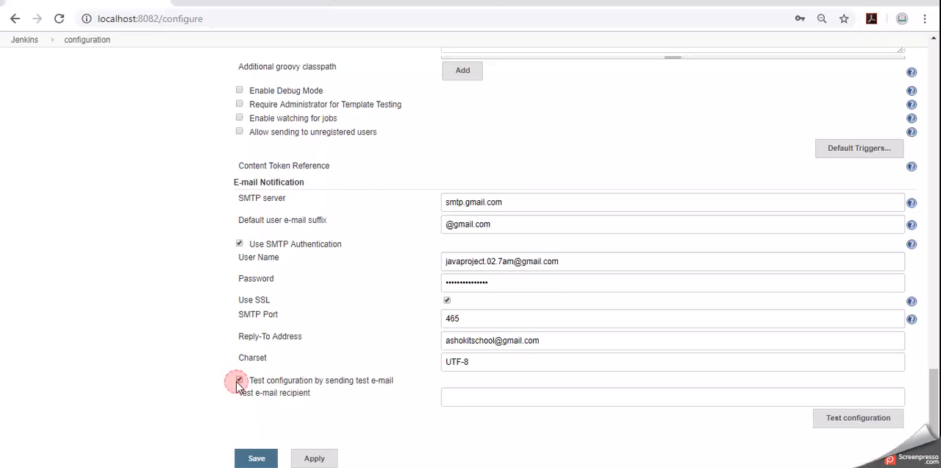
left_click(239, 380)
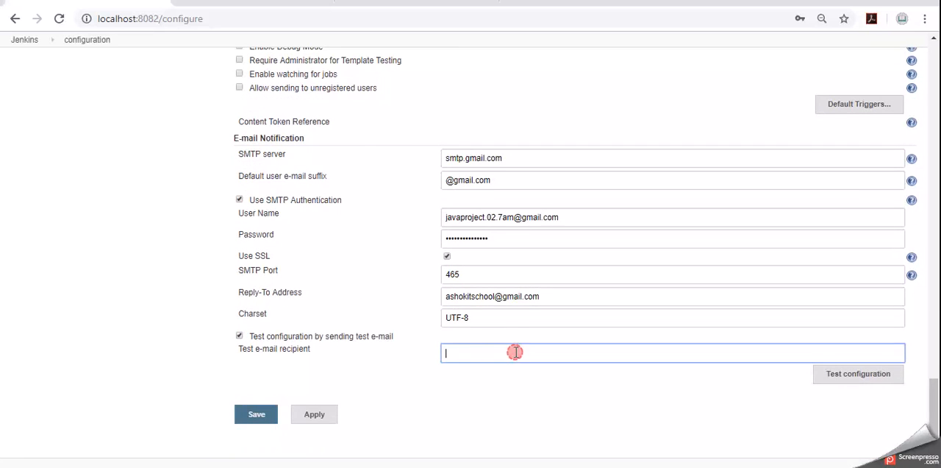
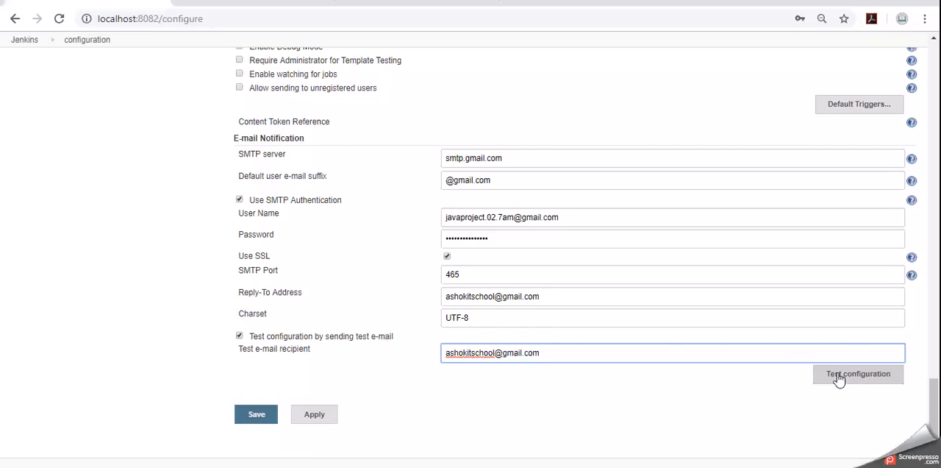
mouse_move(817, 377)
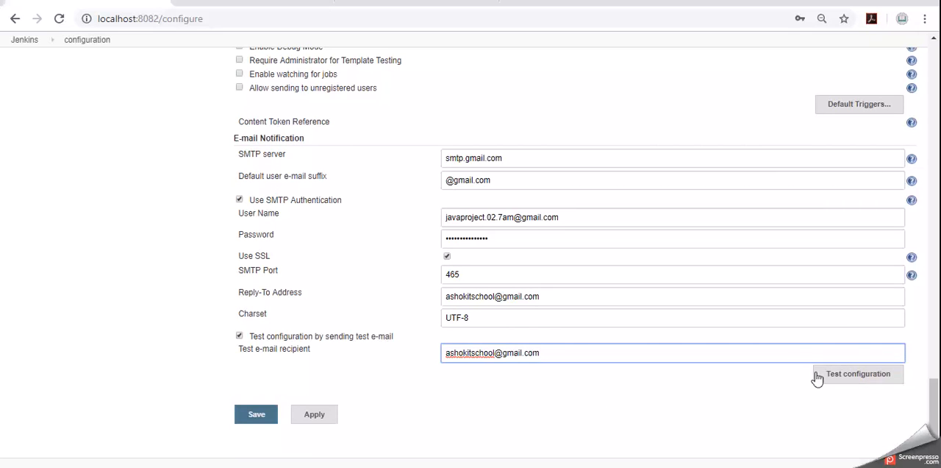
triple_click(673, 352)
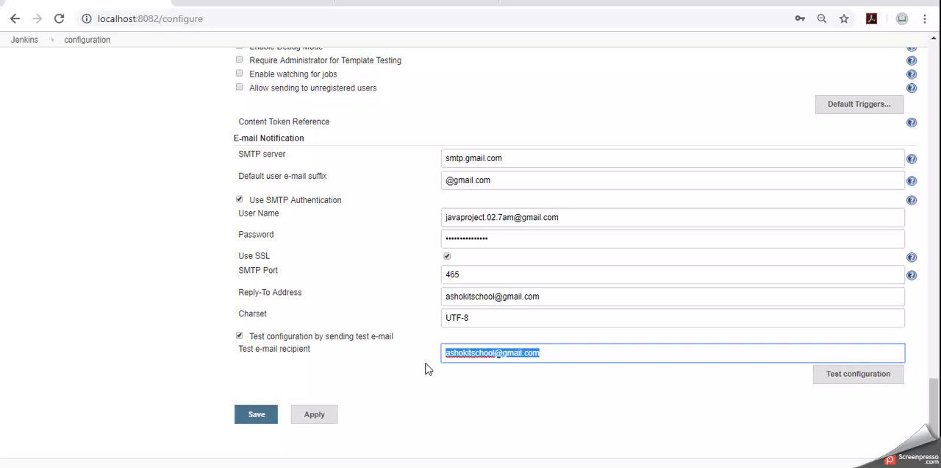
left_click(858, 373)
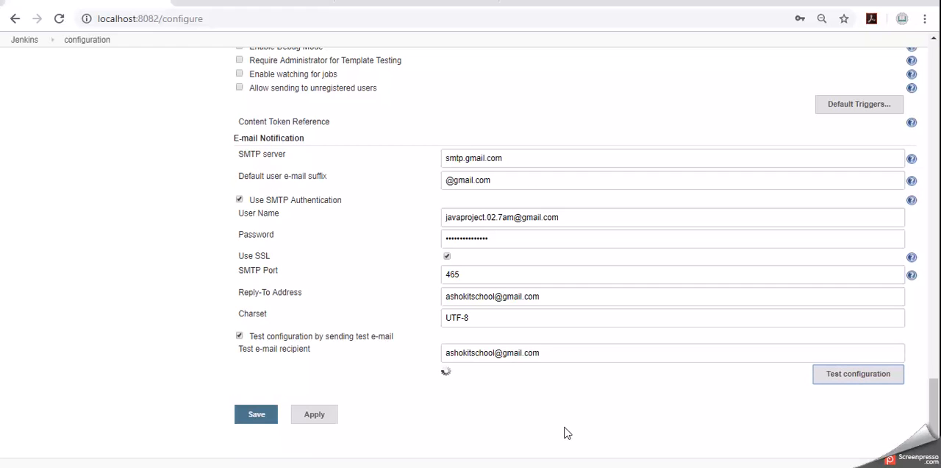
left_click(858, 374)
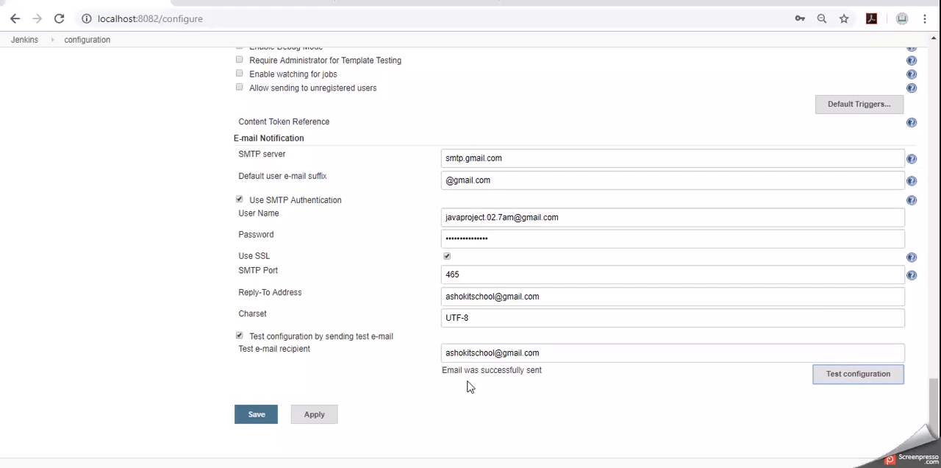
Step: Check the SMTP server and test recipient fields after the successful test
double_click(491, 369)
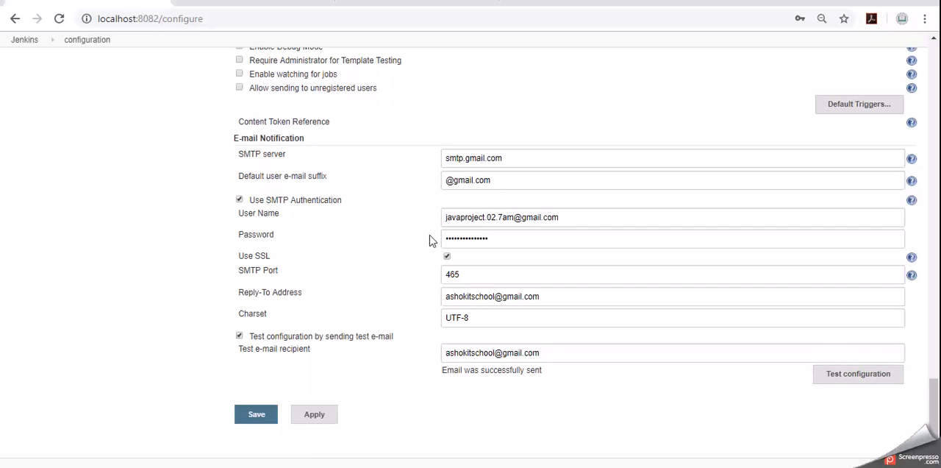
mouse_move(340, 399)
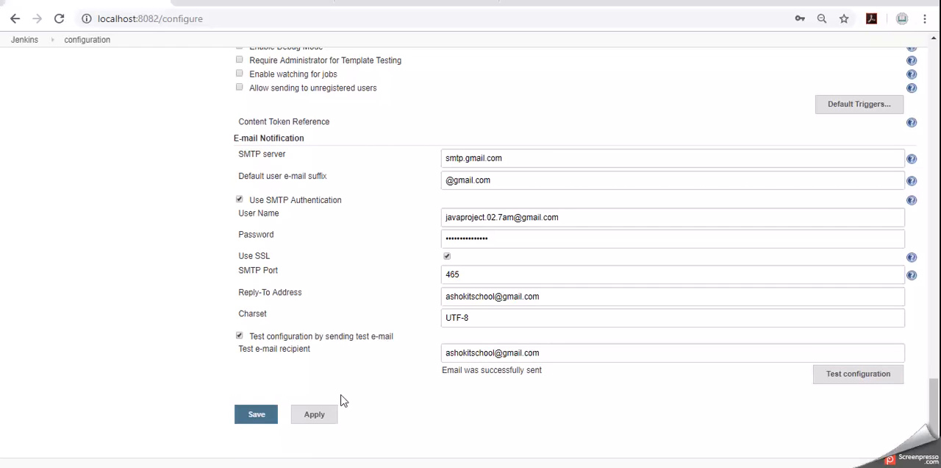
mouse_move(230, 144)
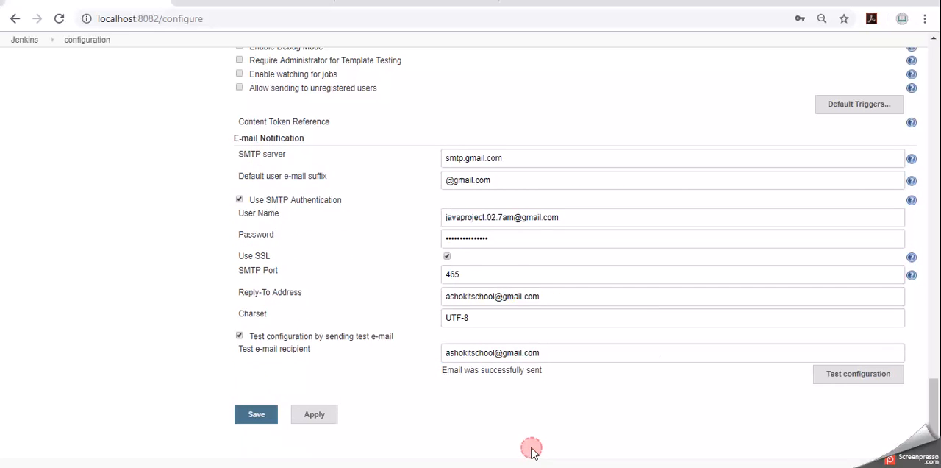
left_click(661, 157)
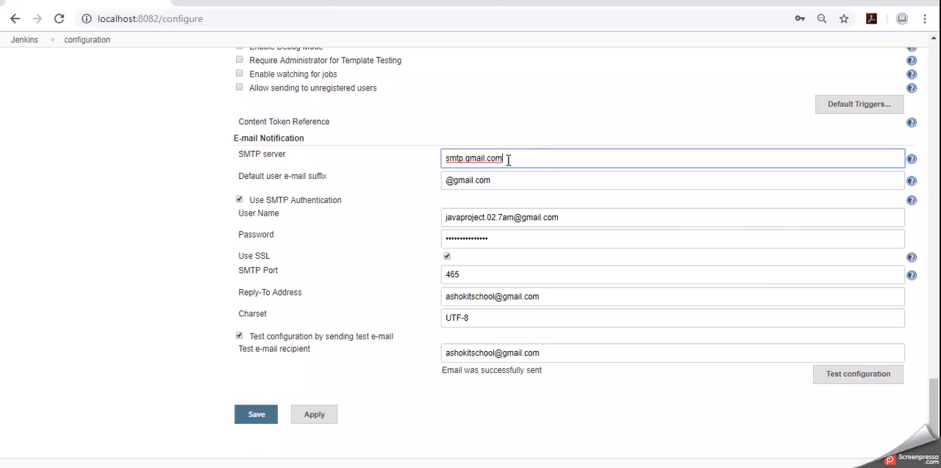
triple_click(473, 157)
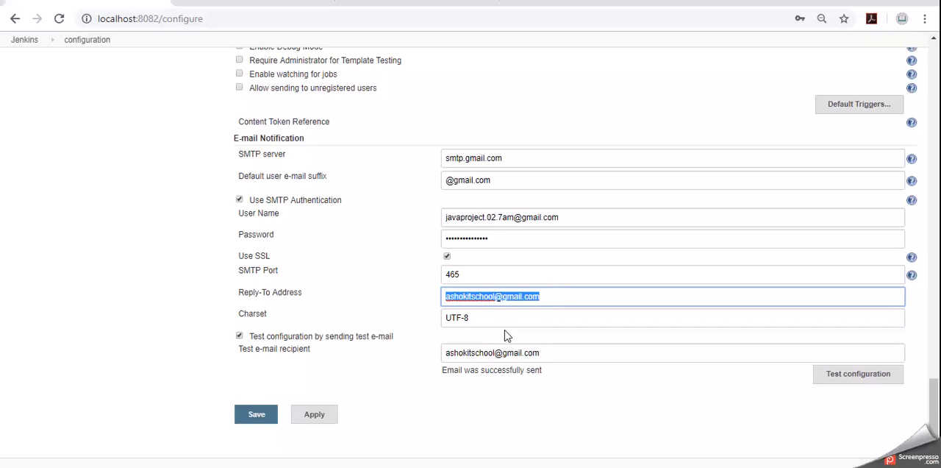
left_click(673, 353)
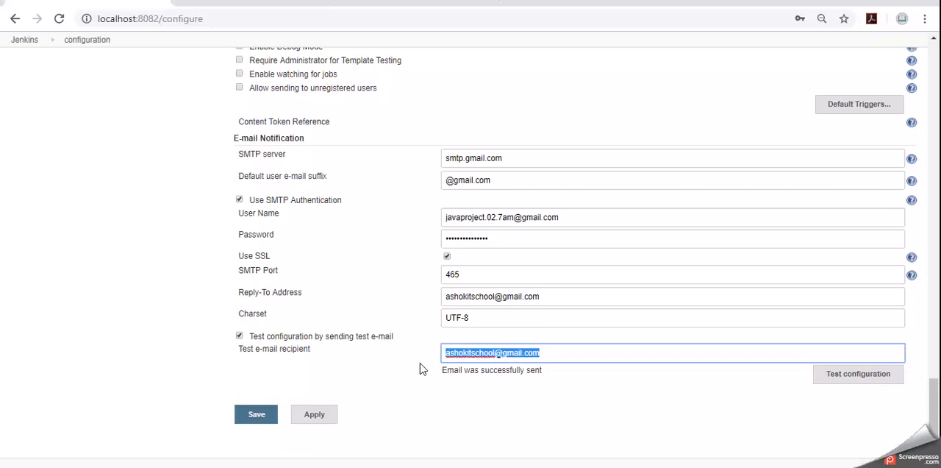
mouse_move(702, 383)
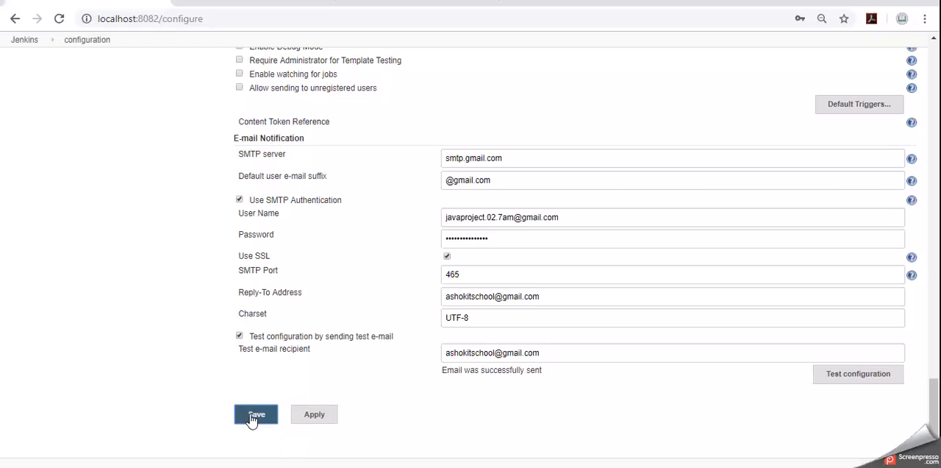
Step: Save the e-mail configuration and open the SpringFormApp job from the dashboard
left_click(255, 414)
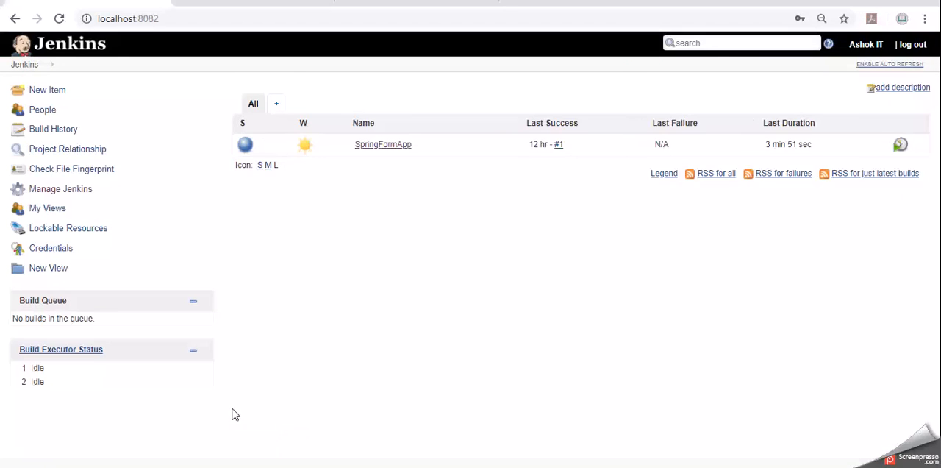
left_click(800, 19)
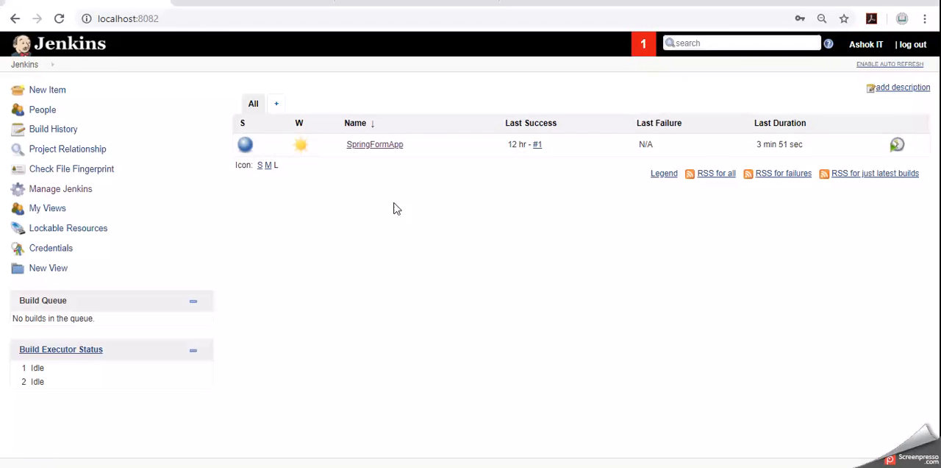
mouse_move(441, 329)
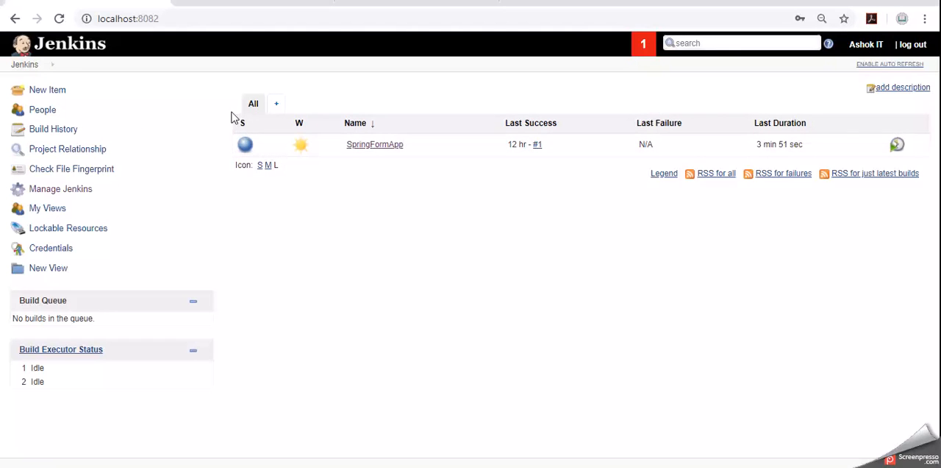
mouse_move(301, 144)
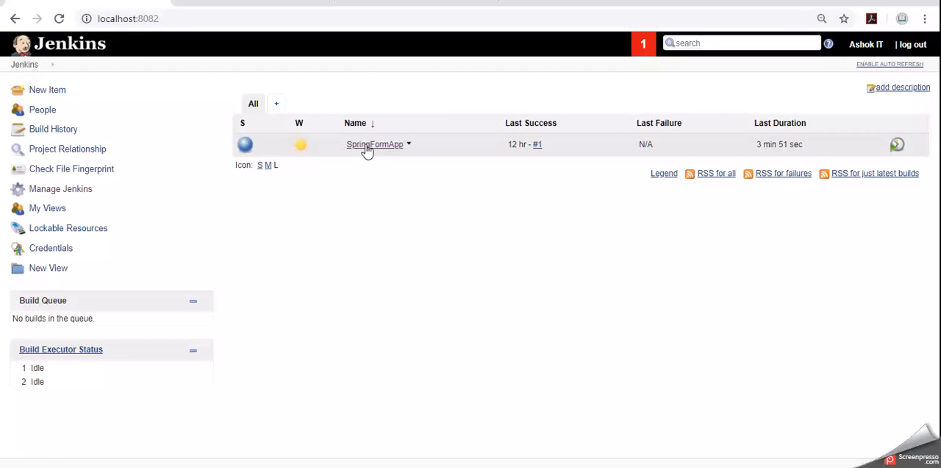
left_click(374, 144)
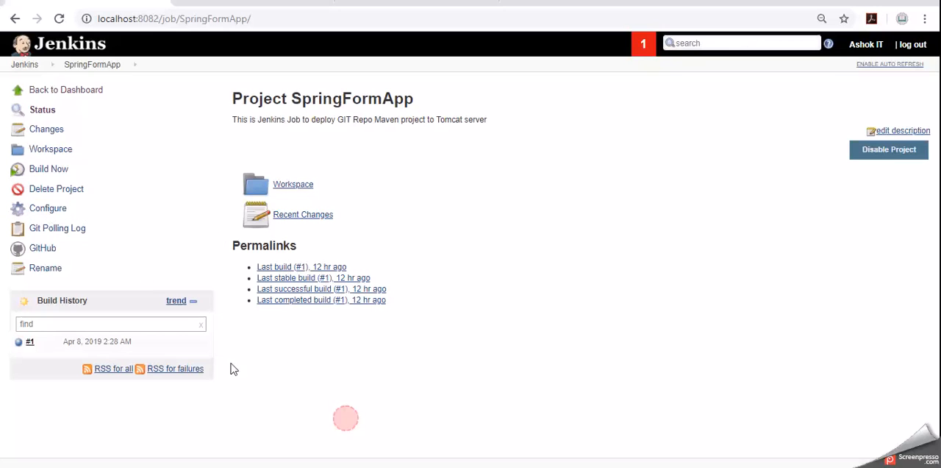
left_click(47, 208)
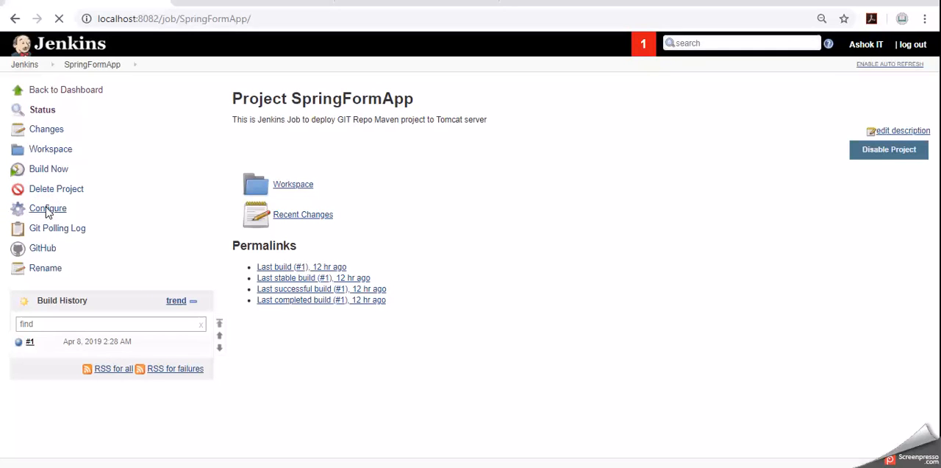
left_click(47, 208)
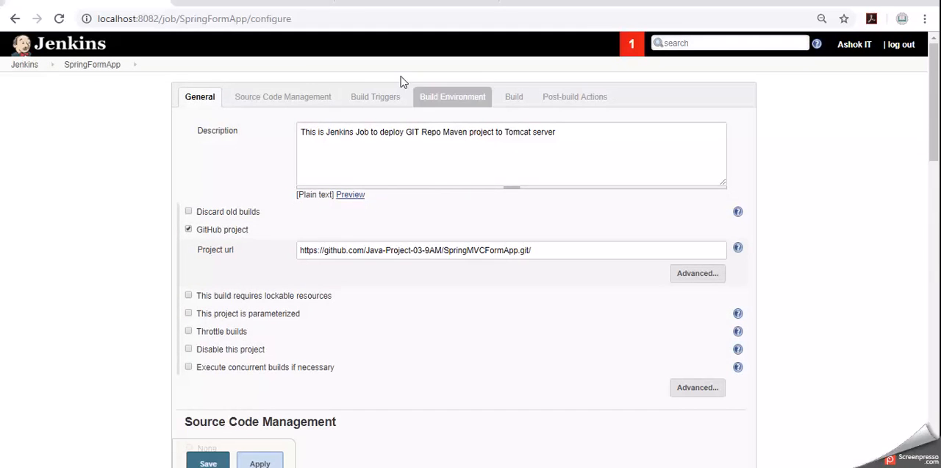
mouse_move(574, 96)
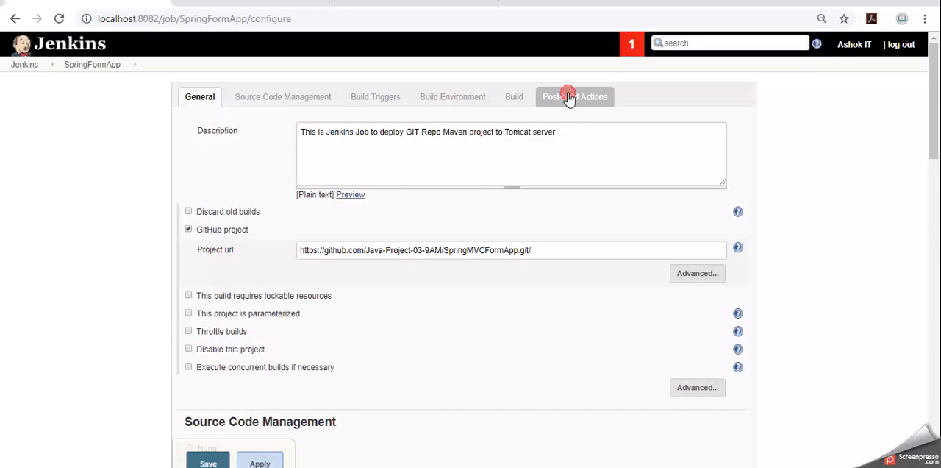
left_click(575, 96)
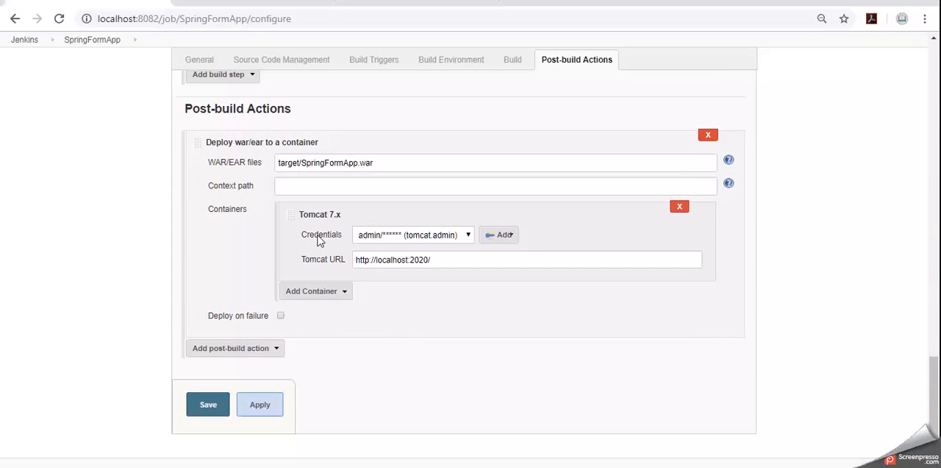
mouse_move(285, 226)
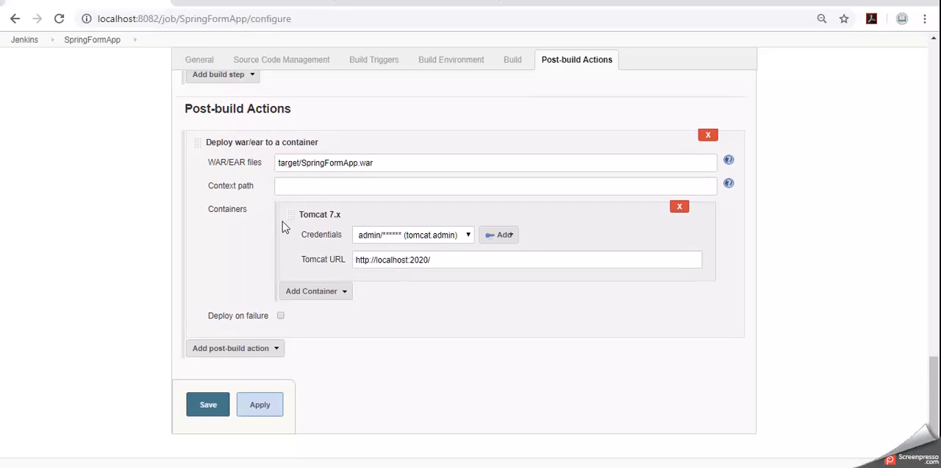
mouse_move(162, 201)
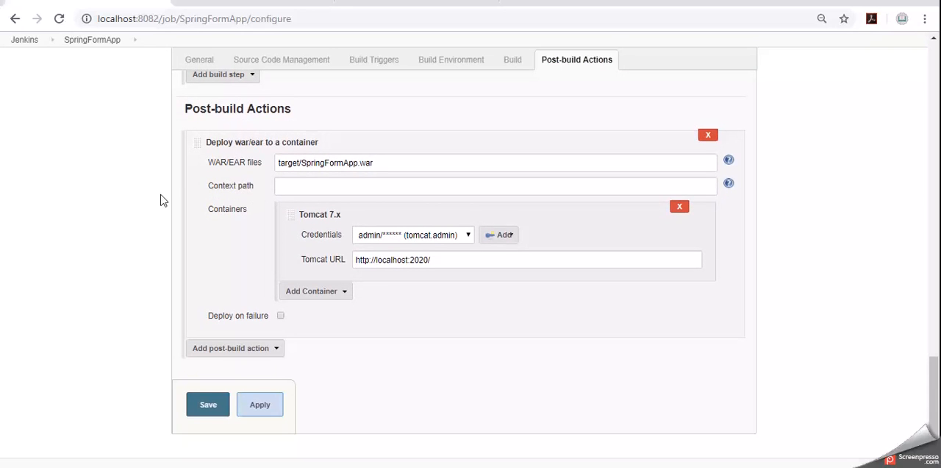
mouse_move(253, 200)
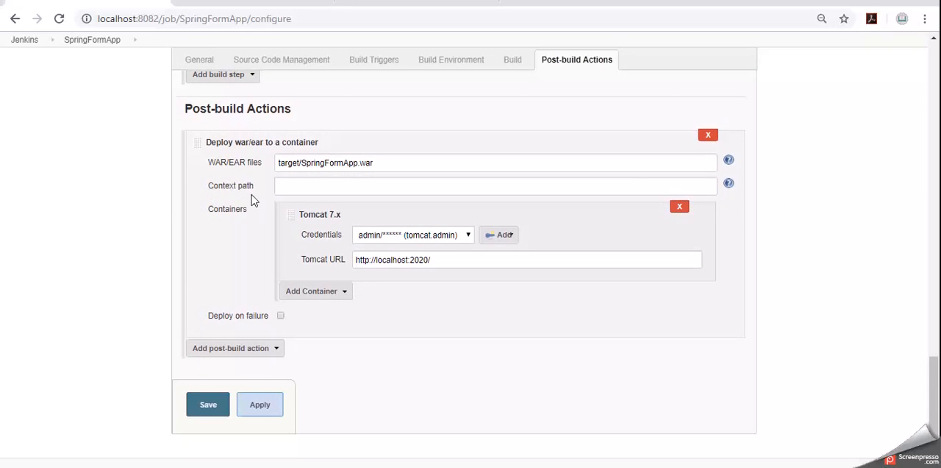
mouse_move(423, 289)
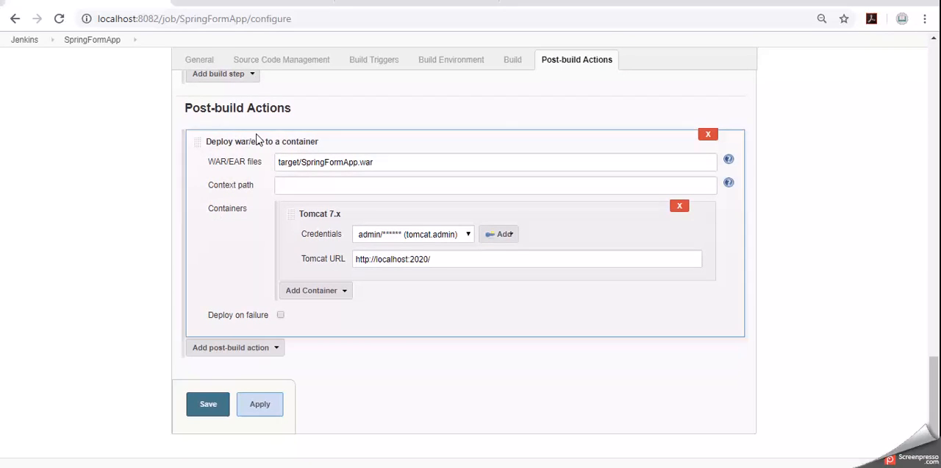
mouse_move(256, 360)
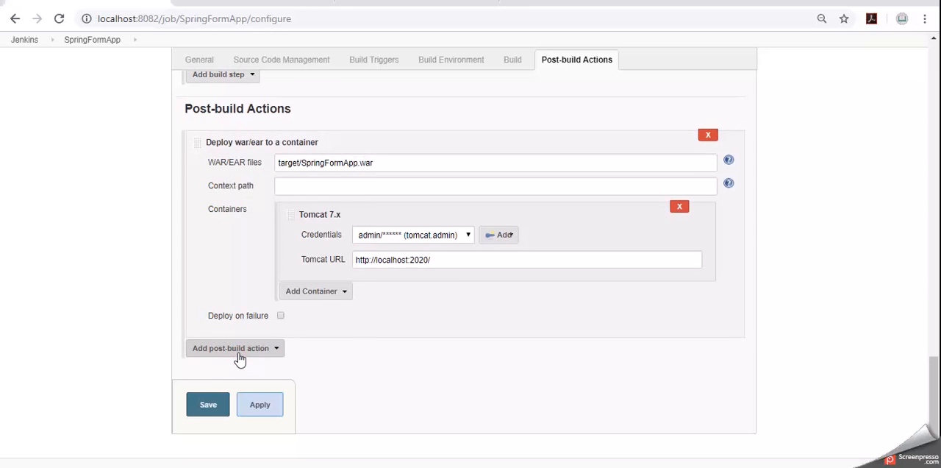
Step: Choose E-mail Notification from SpringFormApp's post-build action list
left_click(234, 348)
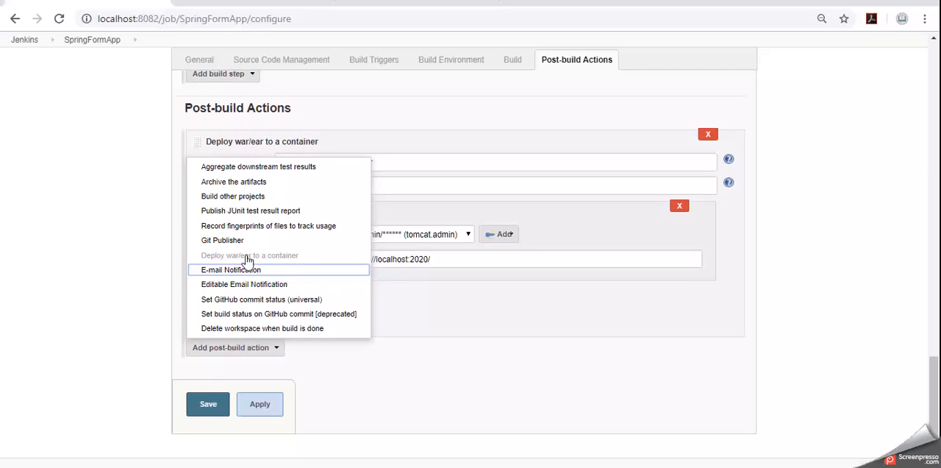
mouse_move(263, 243)
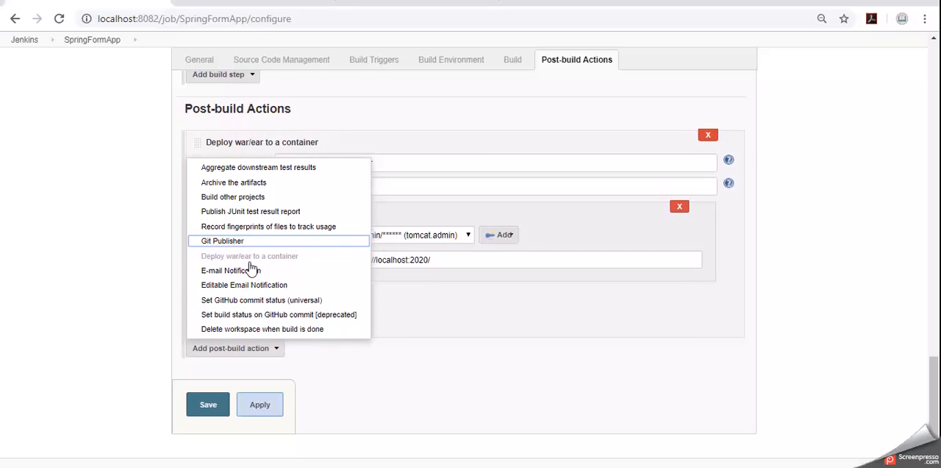
left_click(226, 270)
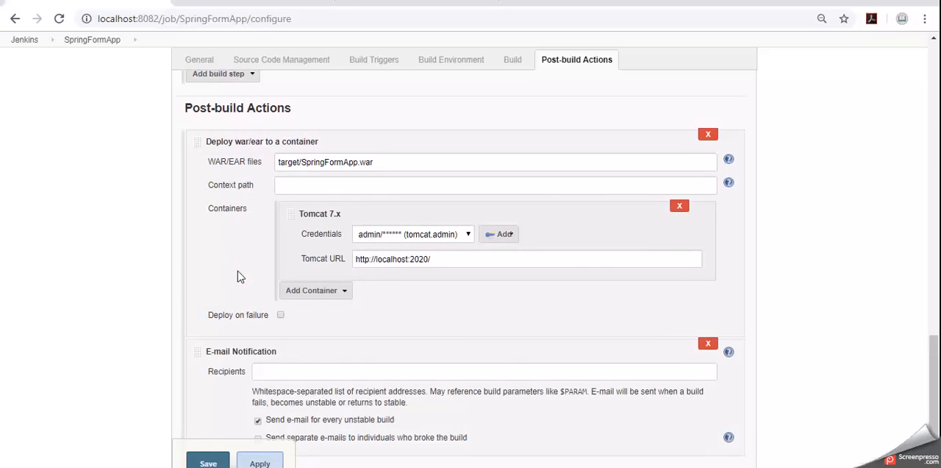
scroll("down", 3)
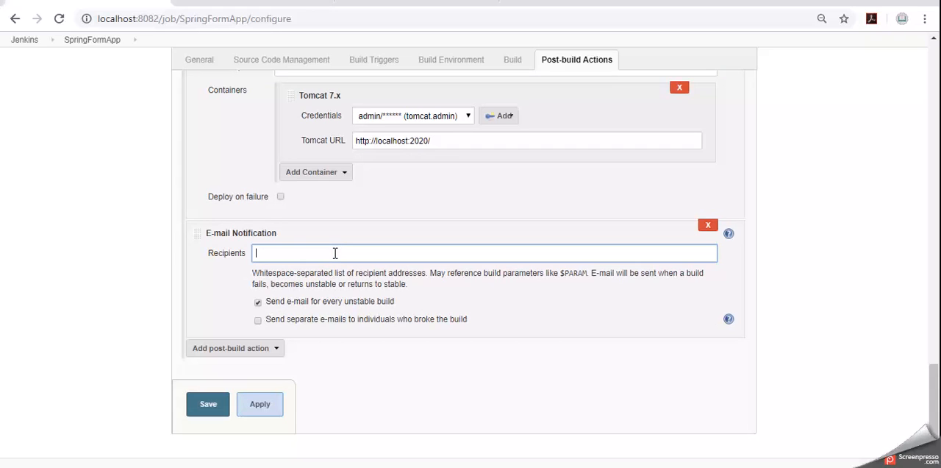
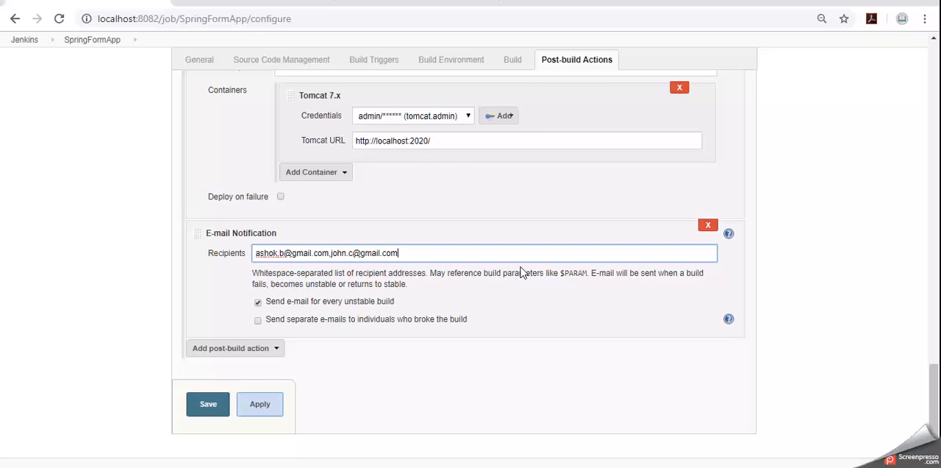
mouse_move(534, 253)
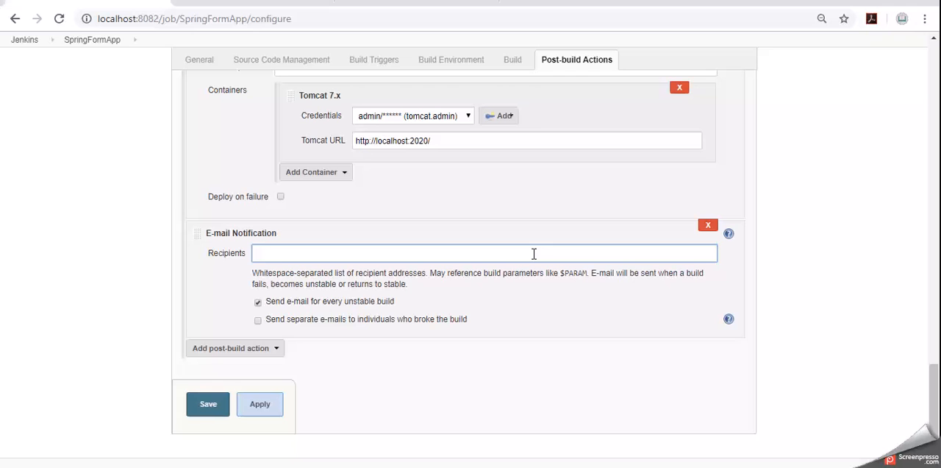
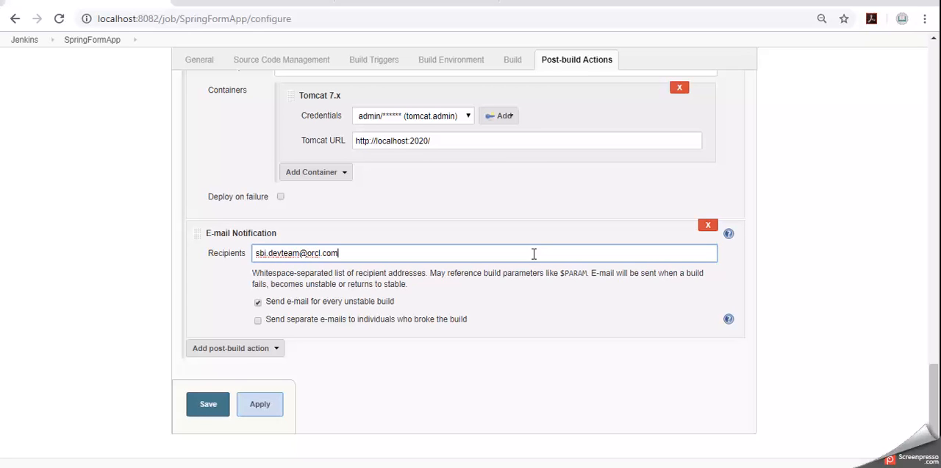
mouse_move(381, 253)
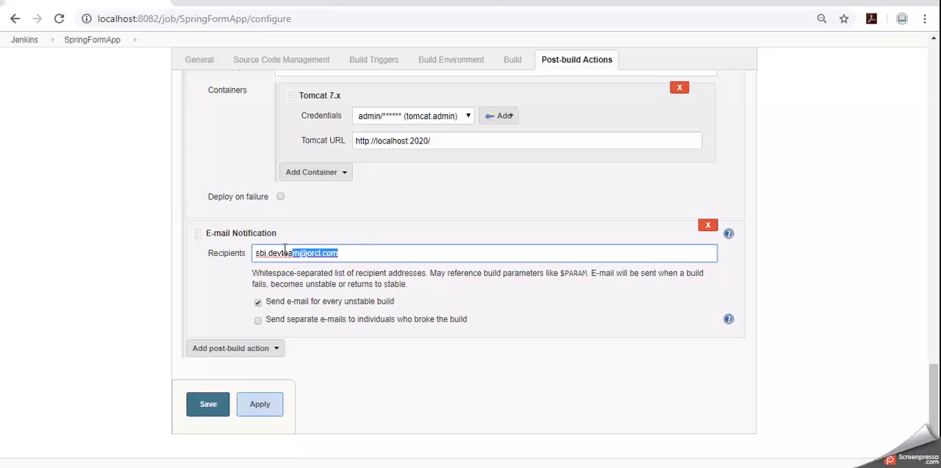
triple_click(296, 252)
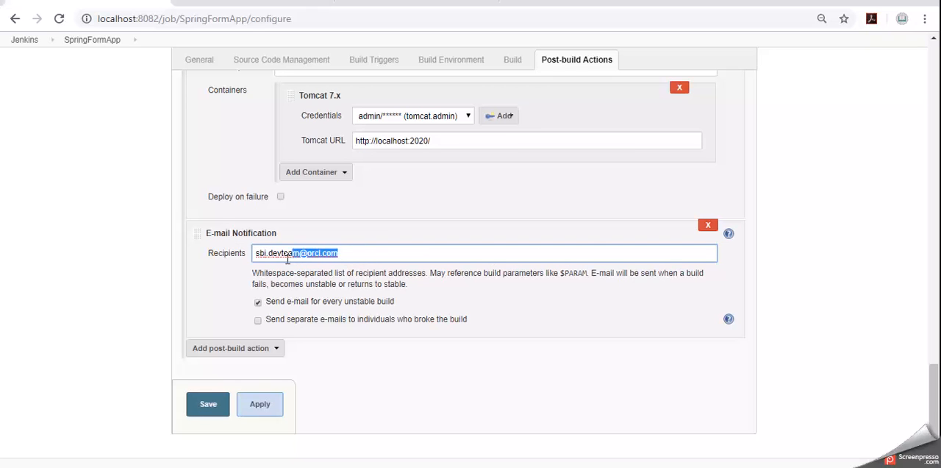
triple_click(295, 252)
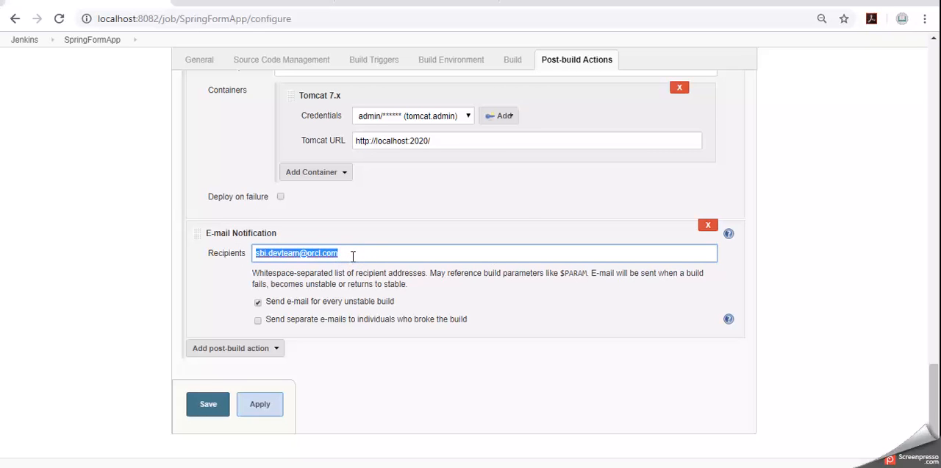
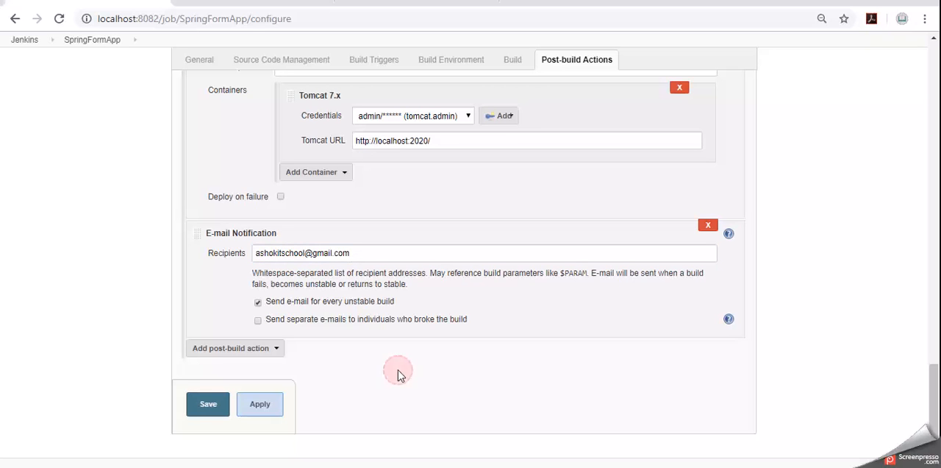
mouse_move(277, 308)
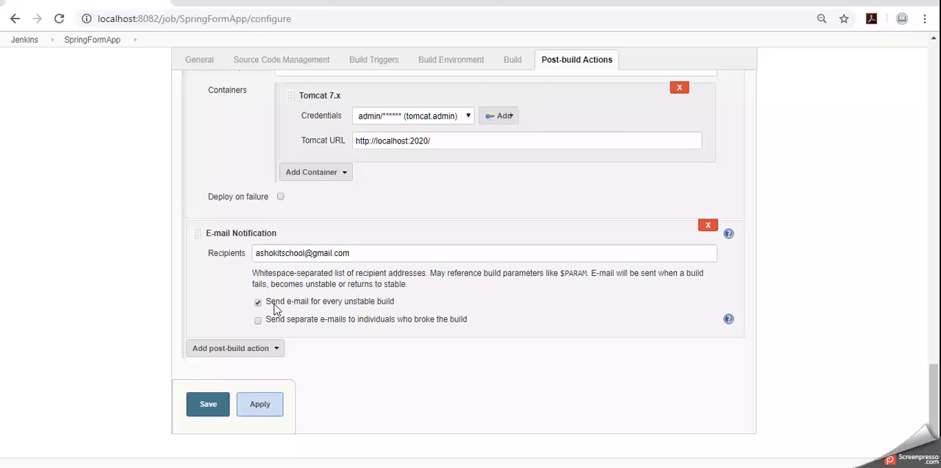
mouse_move(417, 307)
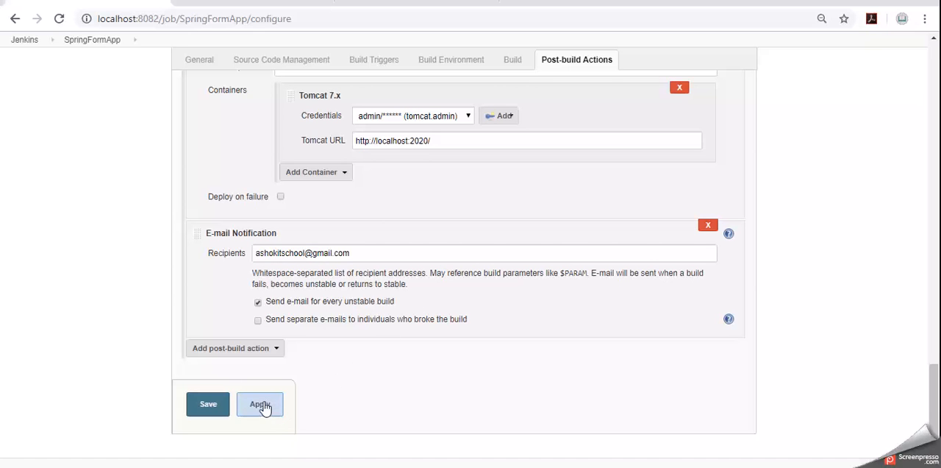
Step: Save the SpringFormApp job configuration with the Gmail notification recipient
left_click(208, 404)
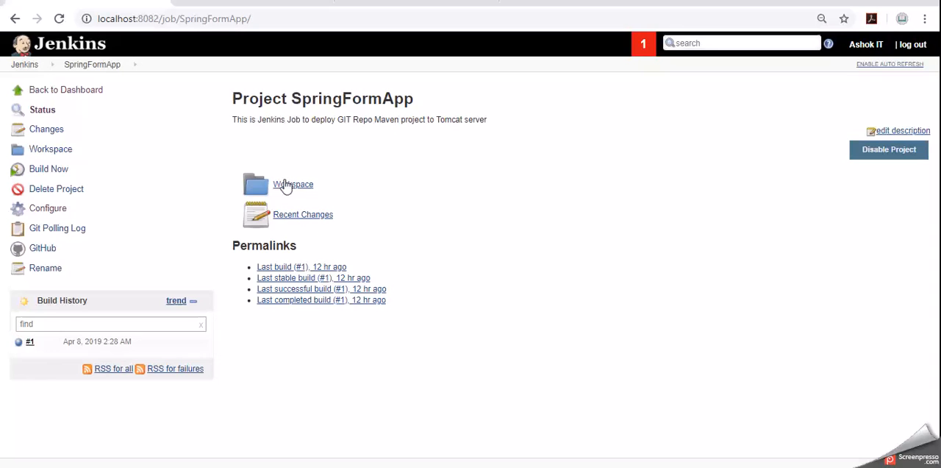
mouse_move(239, 161)
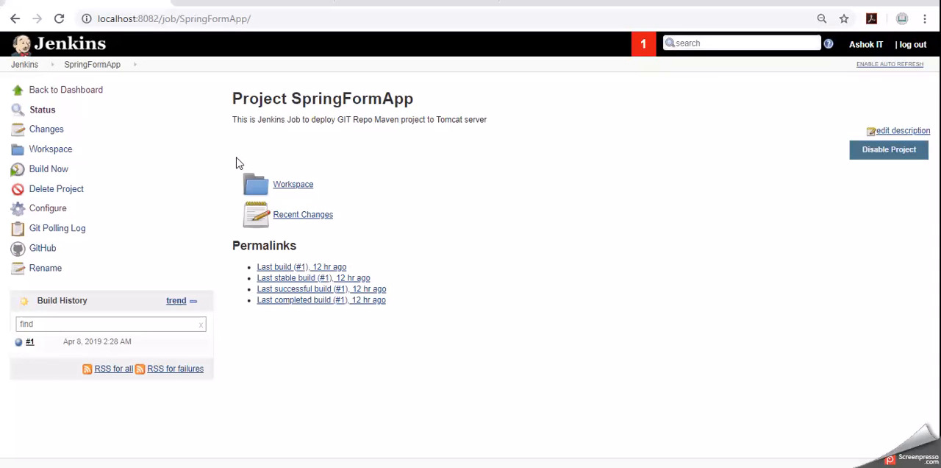
mouse_move(392, 149)
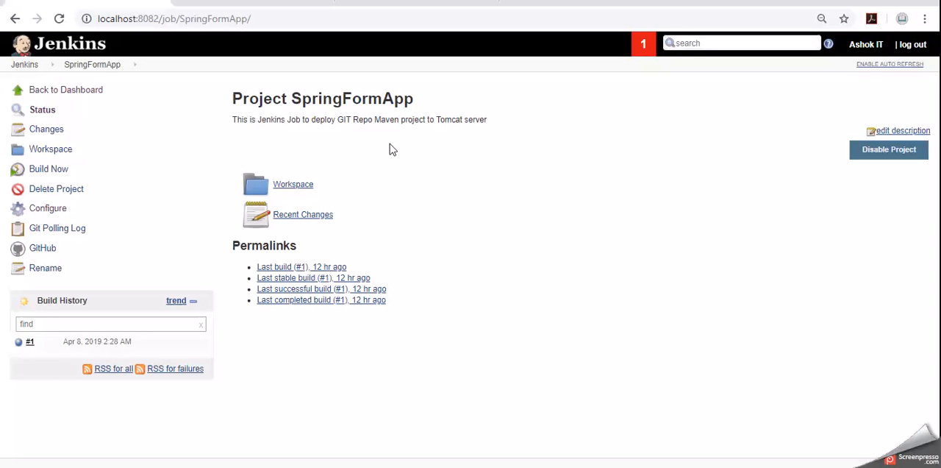
mouse_move(456, 223)
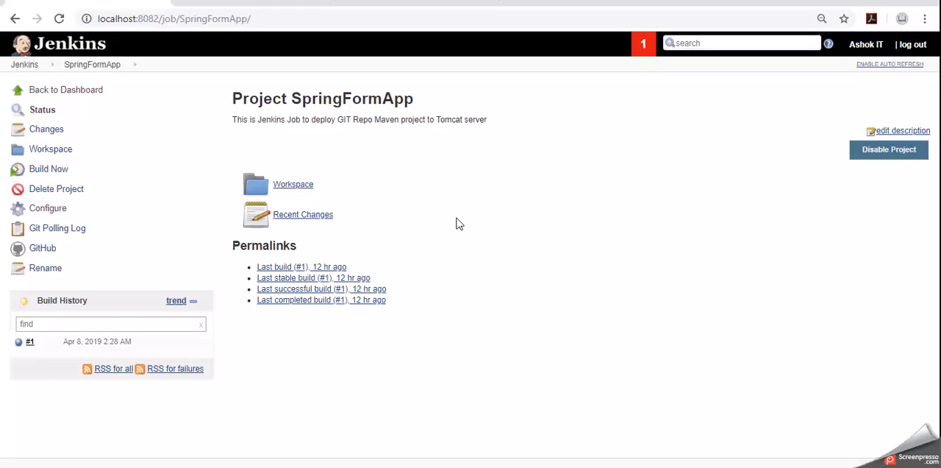